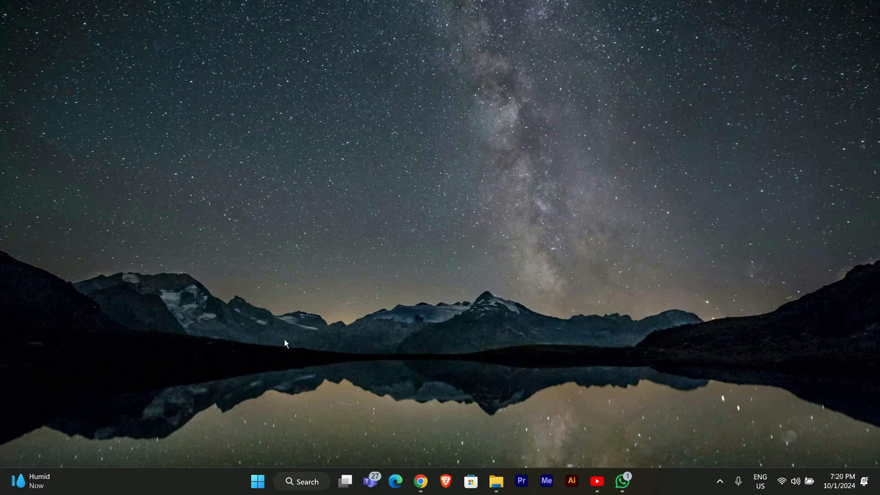
{"action": "mouse_move", "coordinate": [343, 298]}
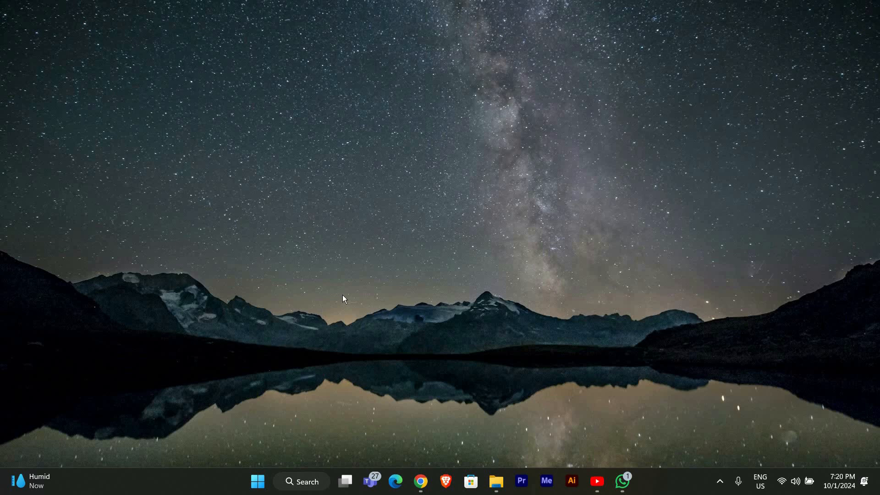
{"action": "mouse_move", "coordinate": [533, 110]}
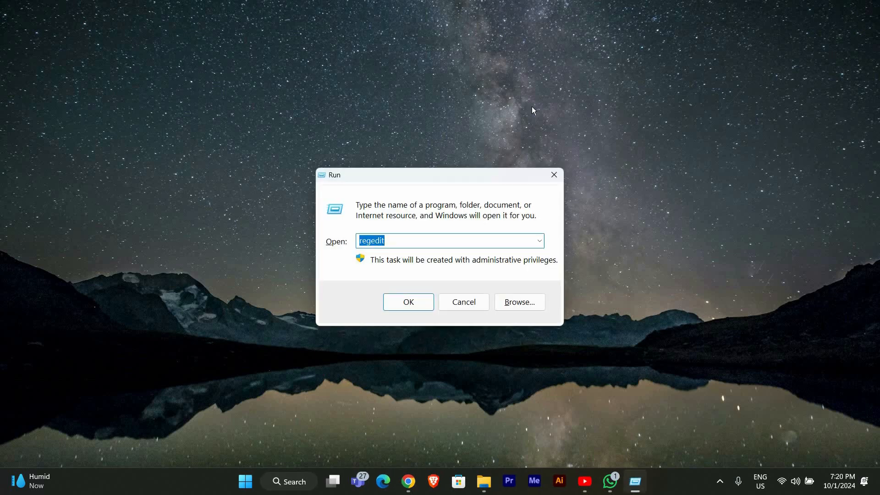
Run dcomcnfg to launch the Component Services console
{"action": "type", "text": "dcomcnfg"}
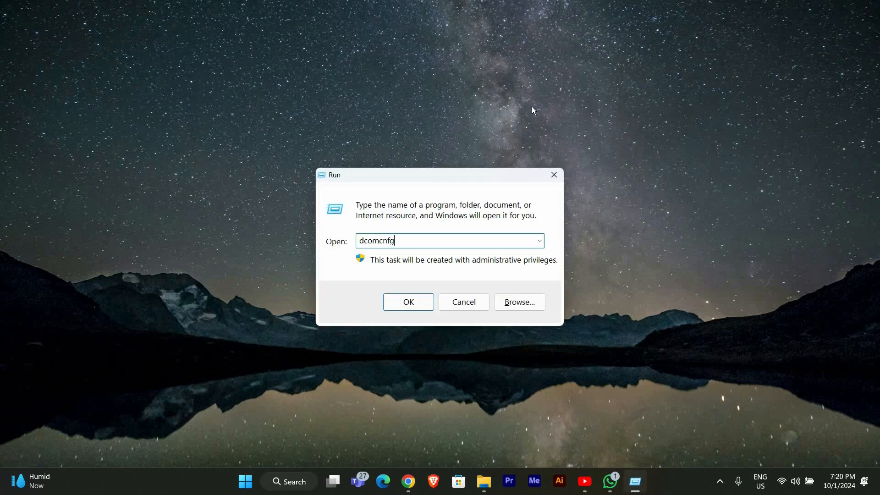
{"action": "left_click", "coordinate": [408, 303]}
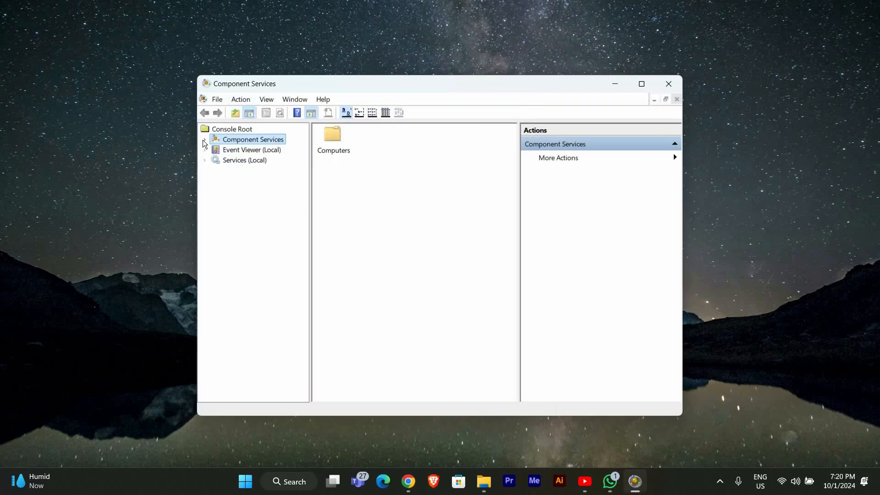
Expand down to My Computer's DCOM Config list and pick the UserAccountControlSettings.dll application
{"action": "left_click", "coordinate": [205, 139]}
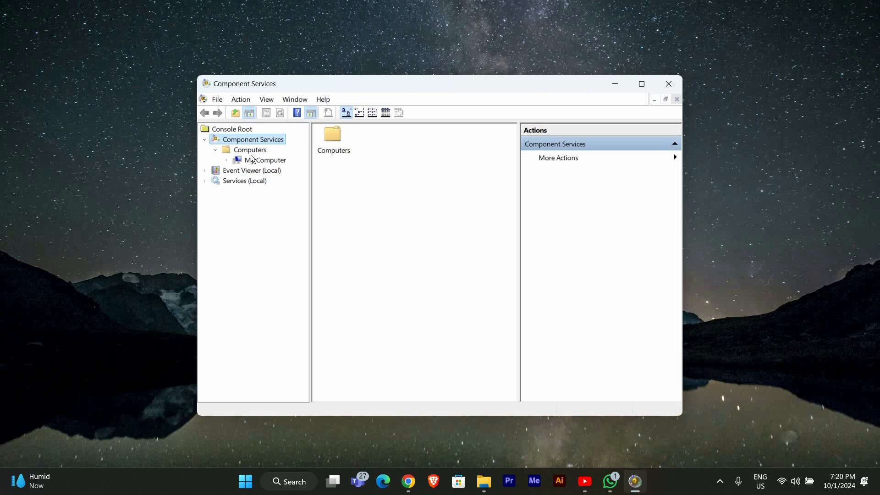
{"action": "left_click", "coordinate": [267, 160]}
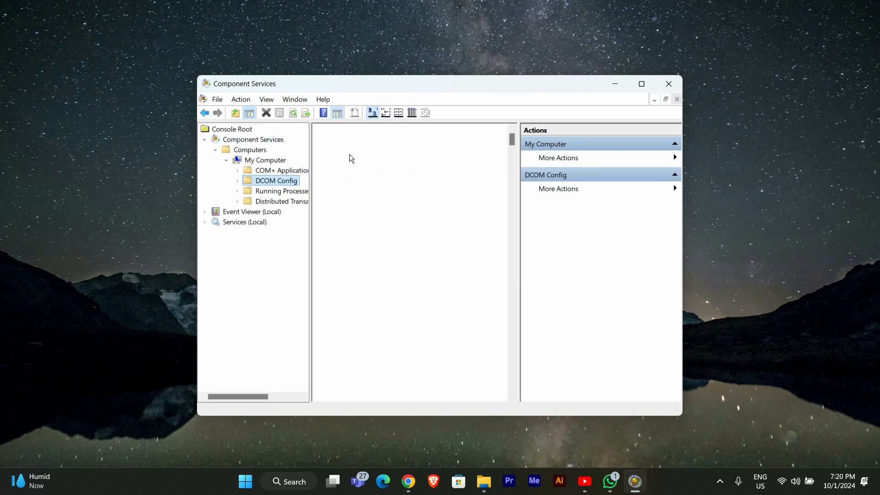
{"action": "left_click", "coordinate": [275, 180]}
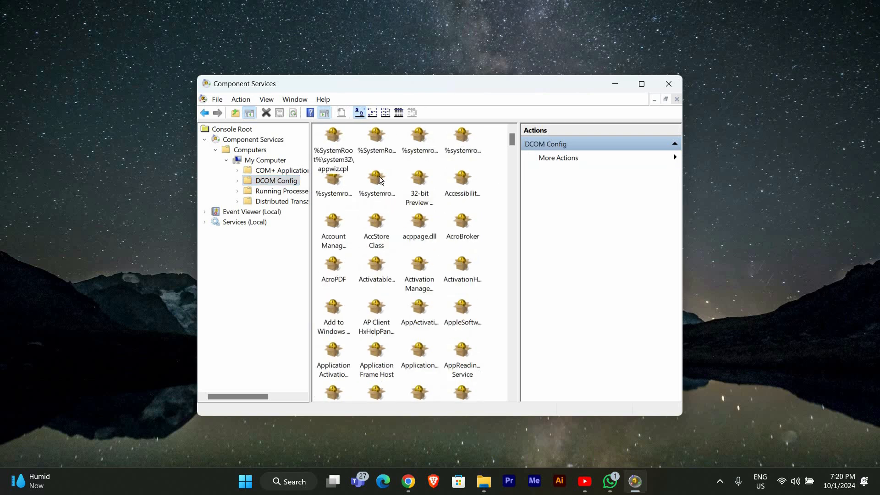
{"action": "mouse_move", "coordinate": [377, 178]}
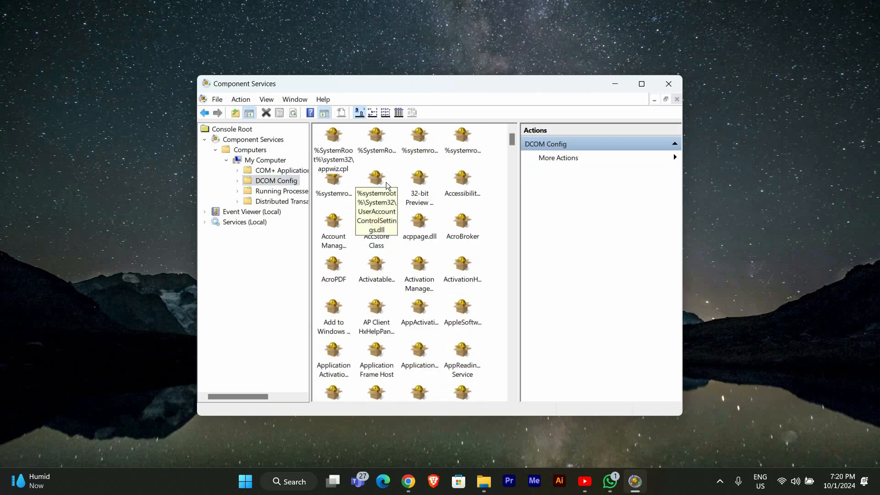
{"action": "left_click", "coordinate": [375, 180]}
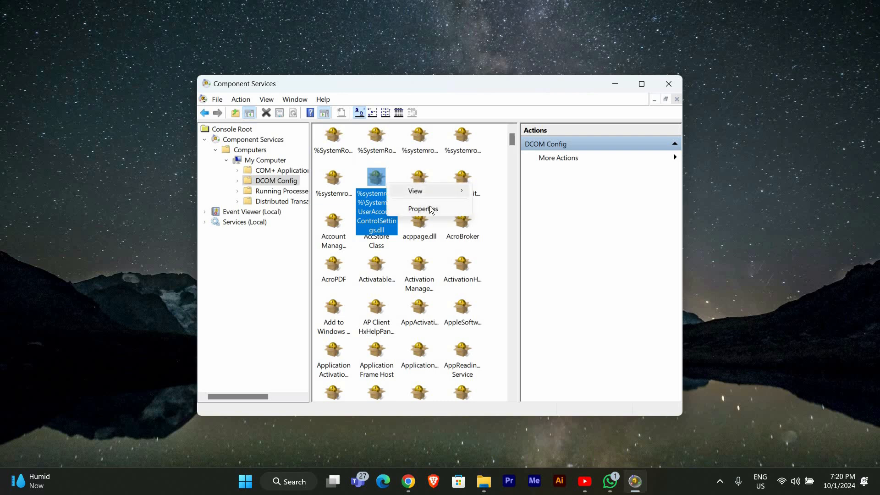
Bring up UserAccountControlSettings.dll's Launch and Activation Permissions from its Security properties
{"action": "left_click", "coordinate": [422, 209]}
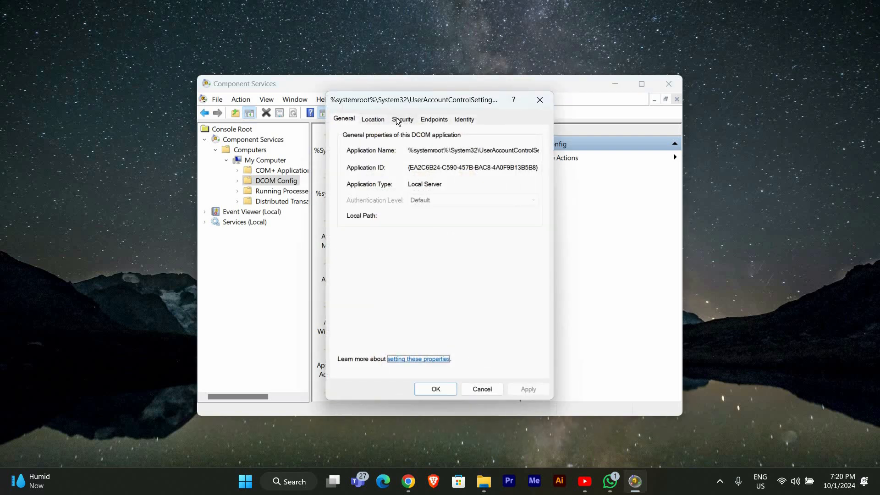
{"action": "left_click", "coordinate": [403, 119]}
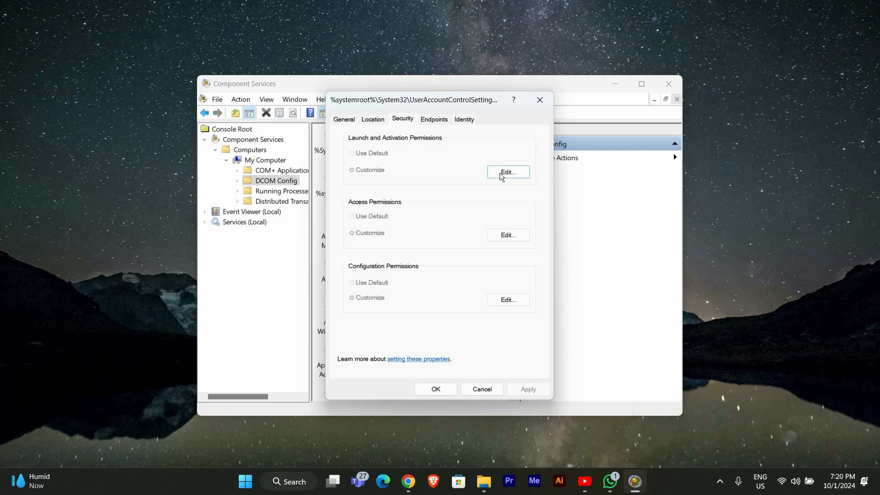
{"action": "left_click", "coordinate": [508, 172]}
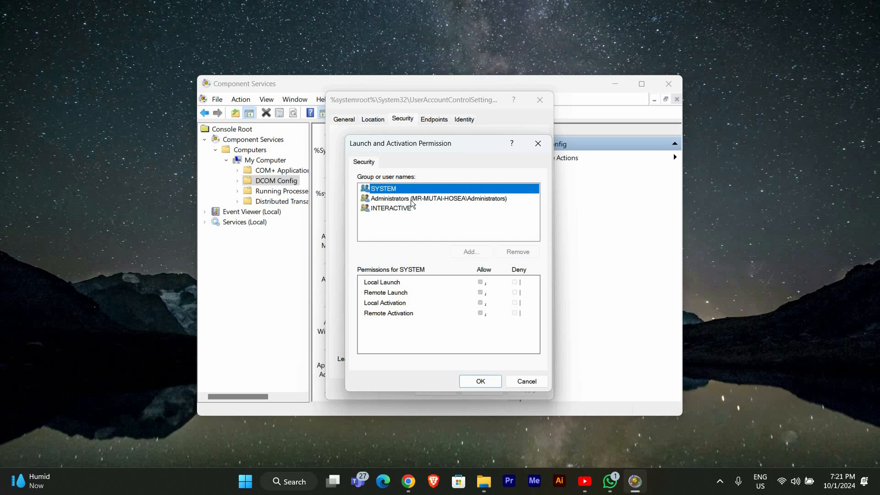
Review Administrators and INTERACTIVE launch permissions, close both dialogs, and run regedit
{"action": "left_click", "coordinate": [437, 198]}
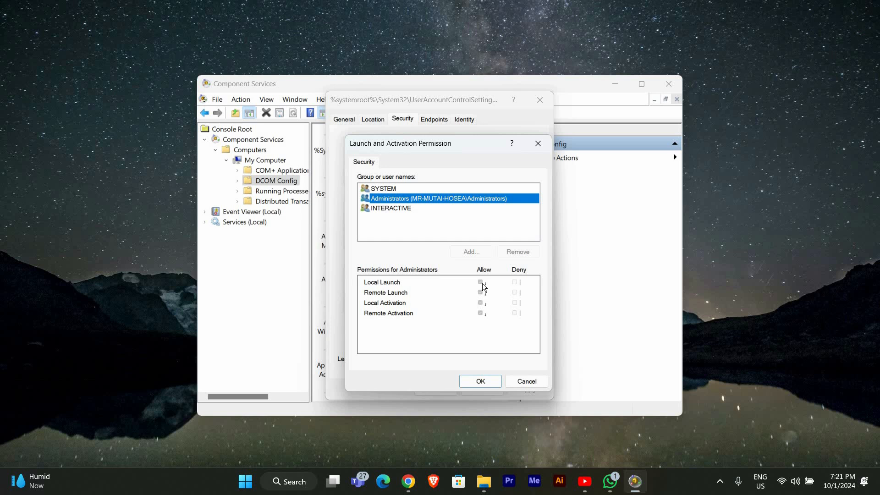
{"action": "mouse_move", "coordinate": [495, 265]}
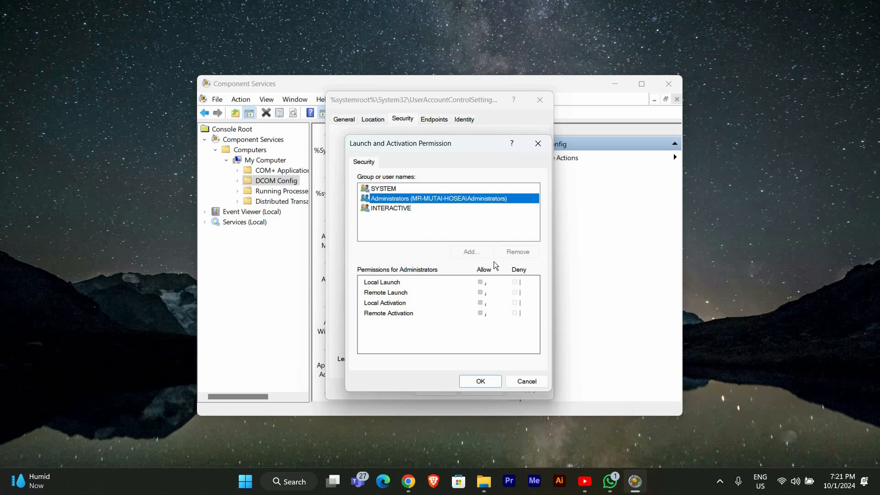
{"action": "left_click", "coordinate": [391, 208]}
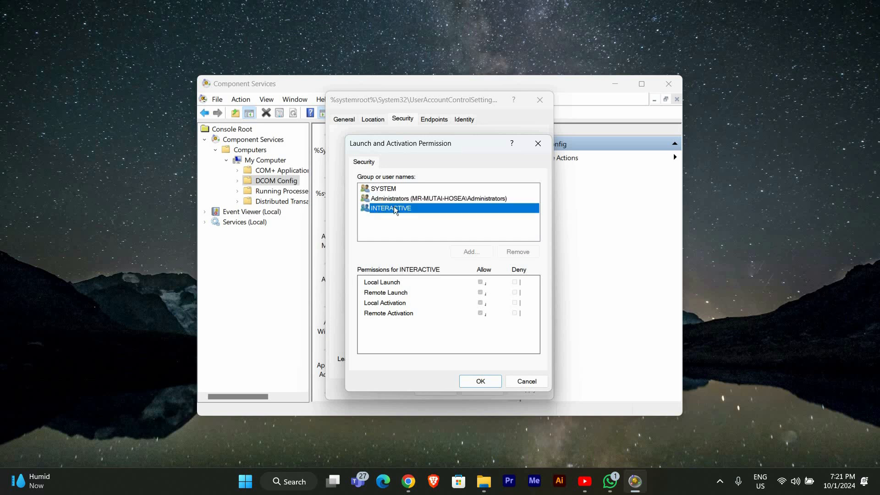
{"action": "left_click", "coordinate": [479, 381]}
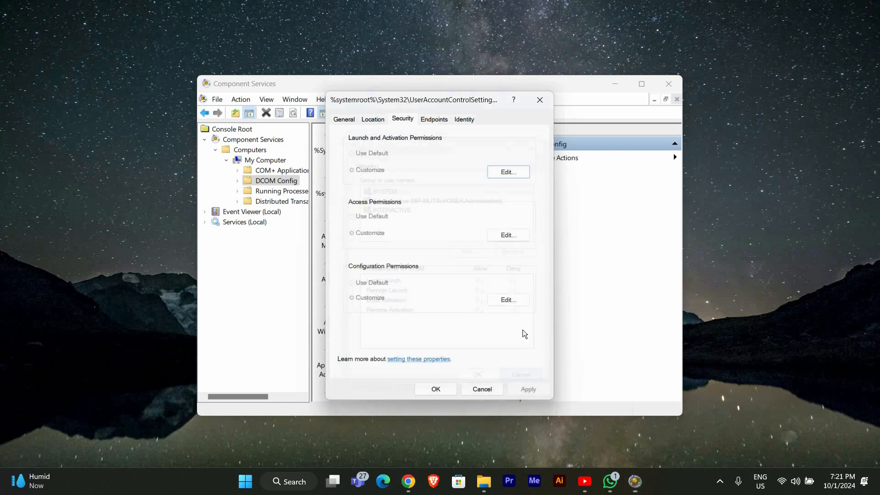
{"action": "left_click", "coordinate": [481, 389]}
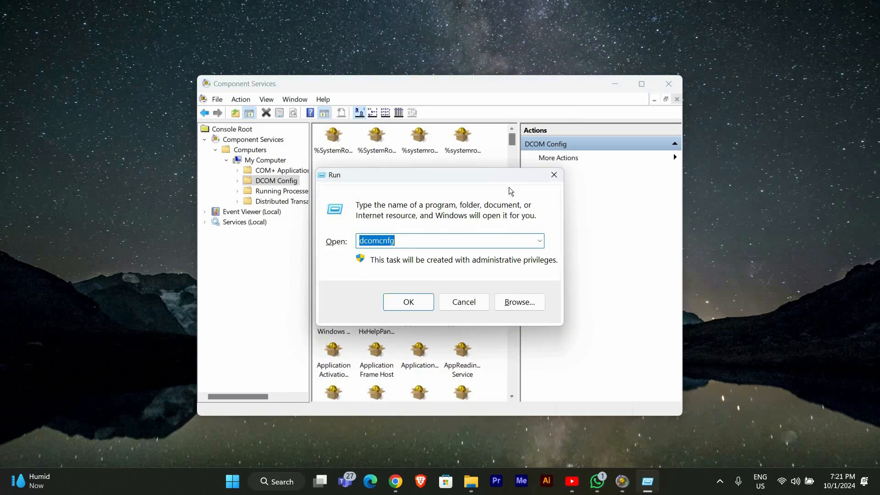
{"action": "type", "text": "regedit"}
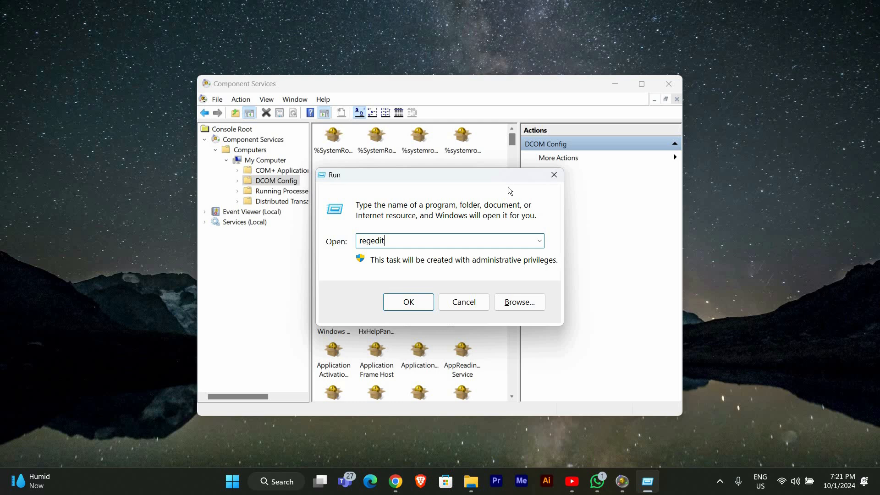
{"action": "left_click", "coordinate": [408, 302]}
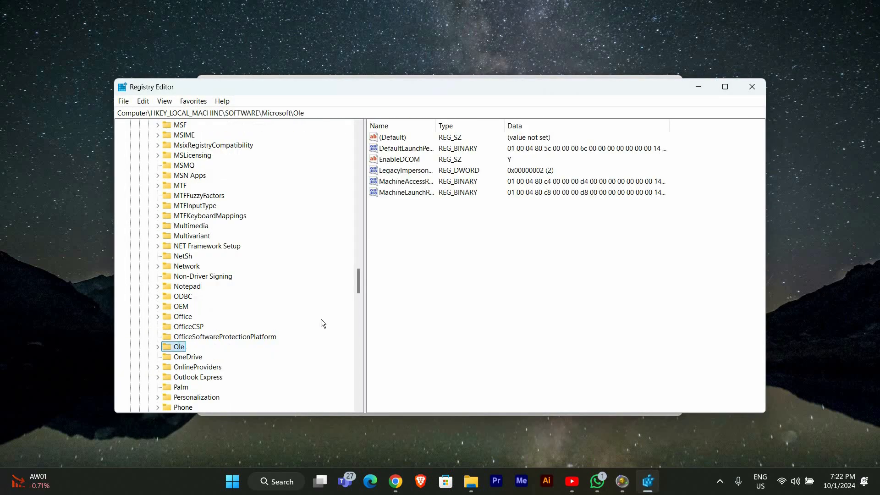
Select the Ole key, then view context options for DefaultLaunchPermission and the Ole key
{"action": "left_click", "coordinate": [404, 148]}
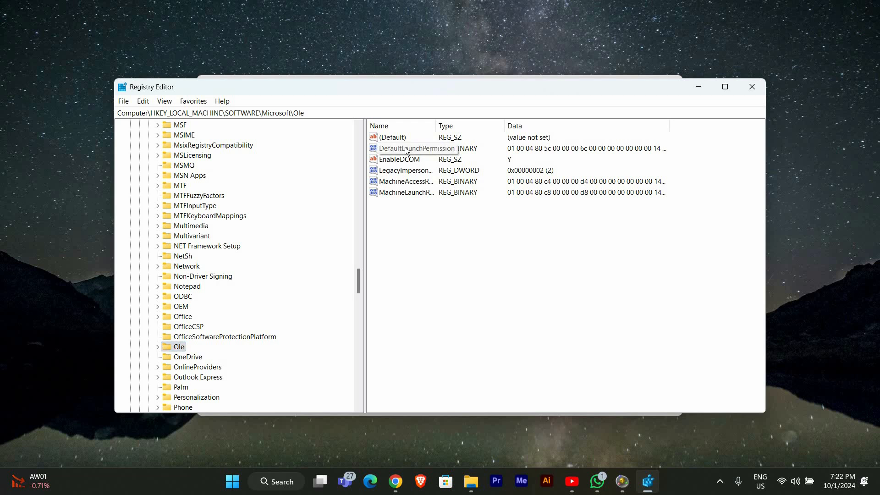
{"action": "right_click", "coordinate": [415, 148]}
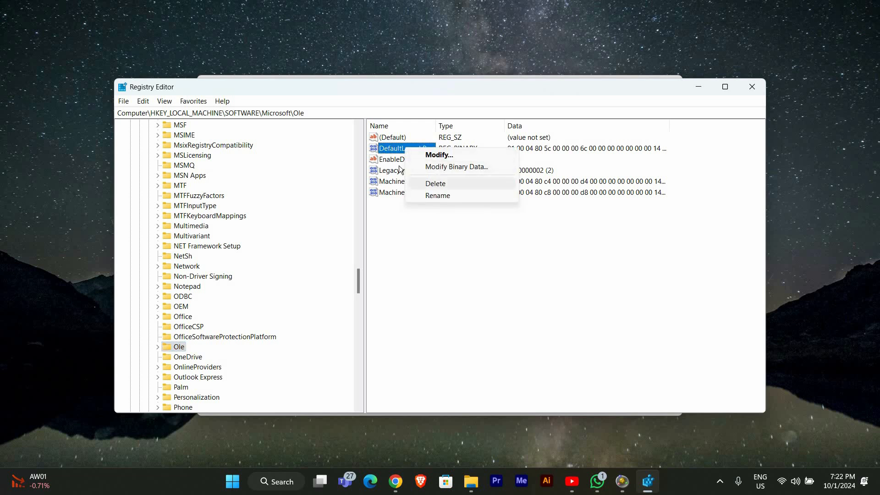
{"action": "right_click", "coordinate": [178, 316]}
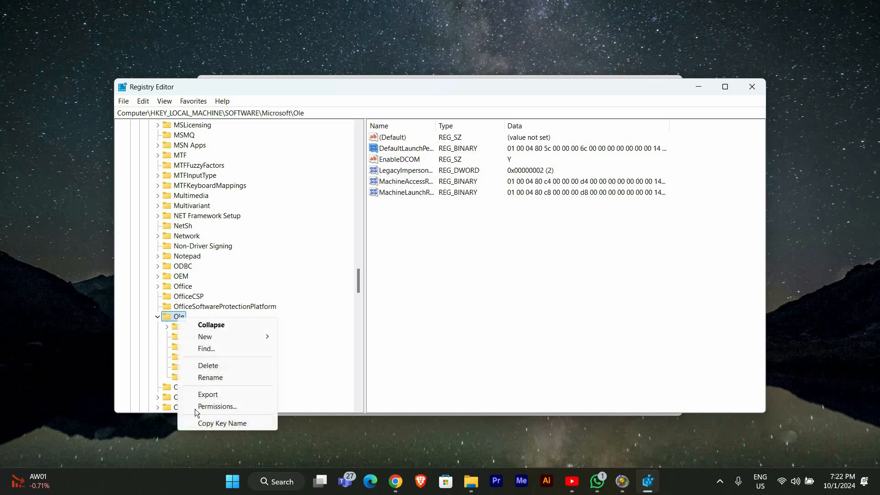
{"action": "left_click", "coordinate": [217, 406]}
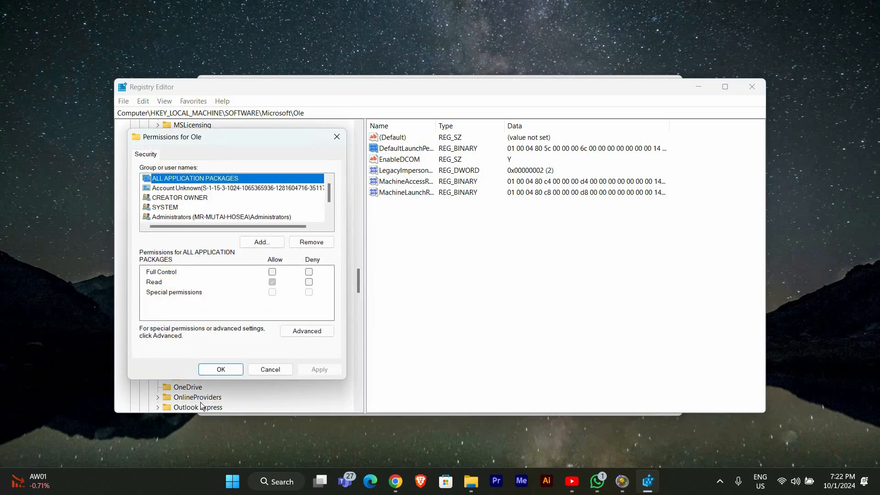
{"action": "mouse_move", "coordinate": [252, 301]}
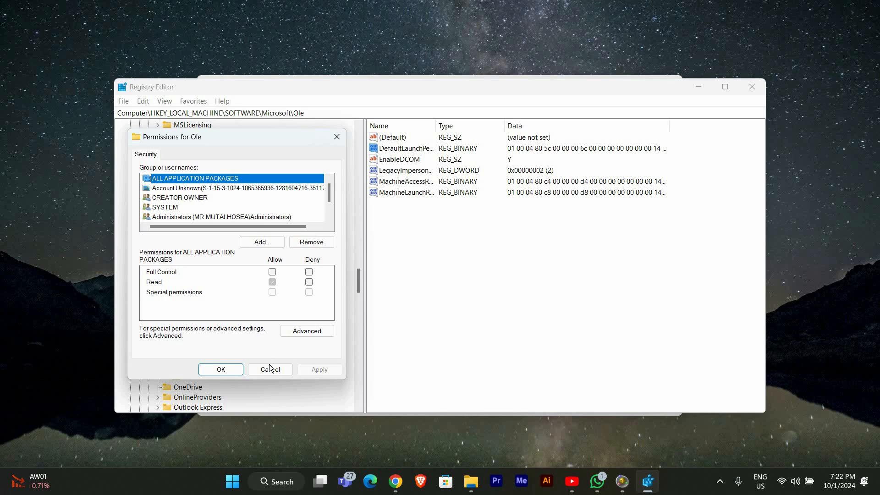
{"action": "left_click", "coordinate": [270, 369]}
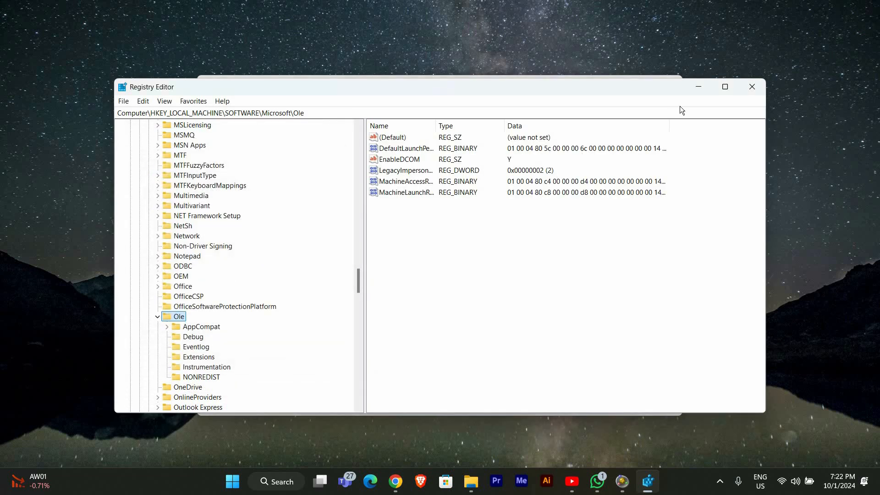